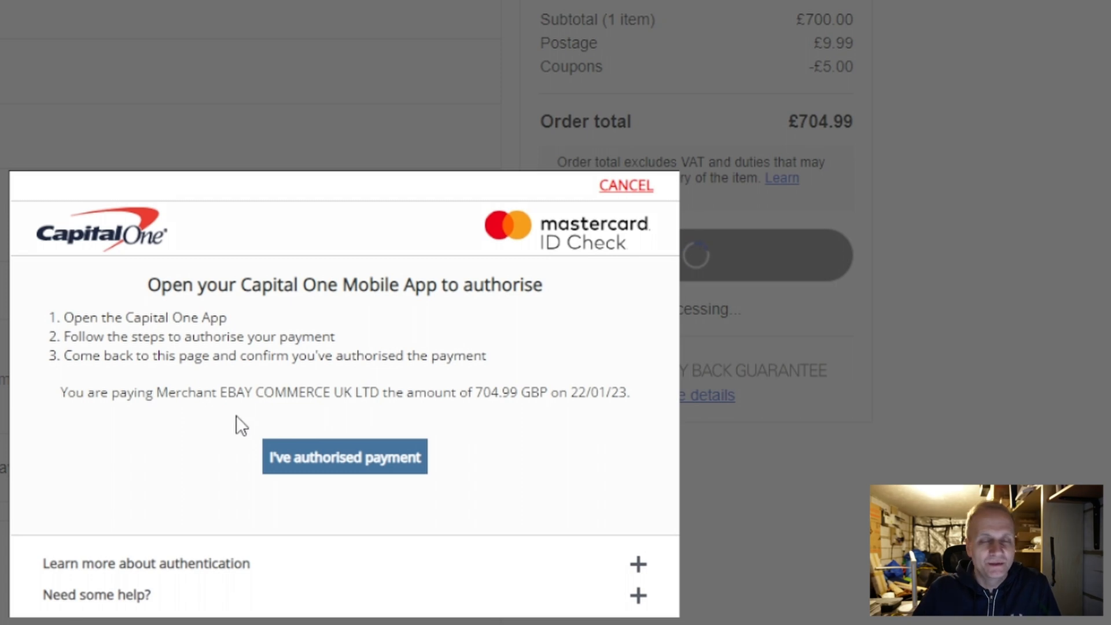
Confirm in the Capital One Mastercard ID Check popup that the £704.99 payment was authorised
click(344, 456)
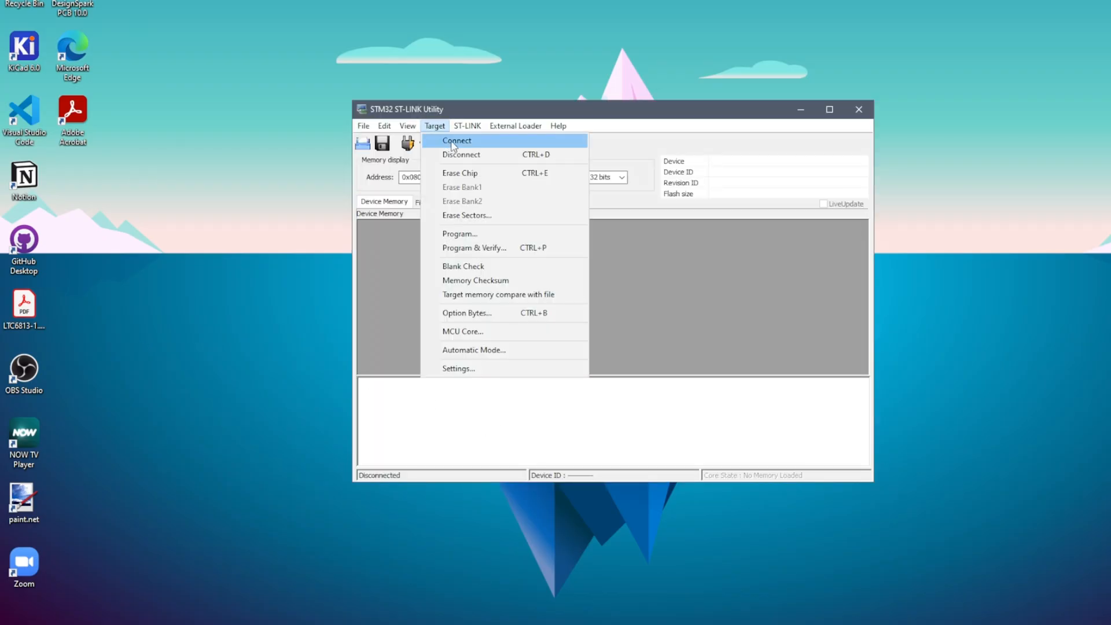
Connect to the STM32F10xx target, then program and verify stm32_loader.hex
click(456, 139)
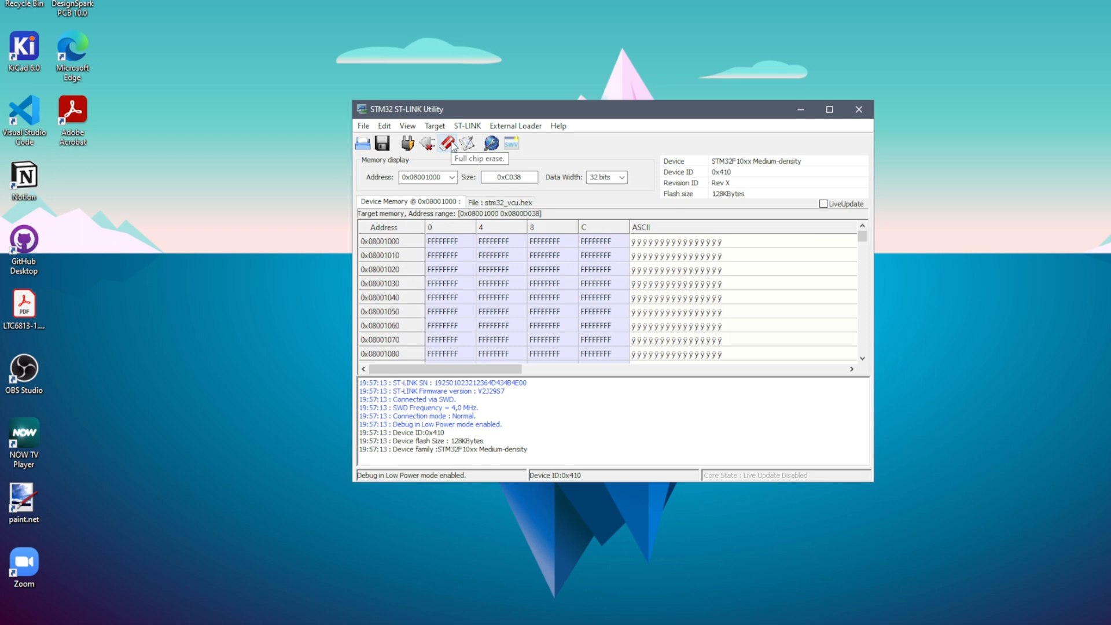
click(363, 125)
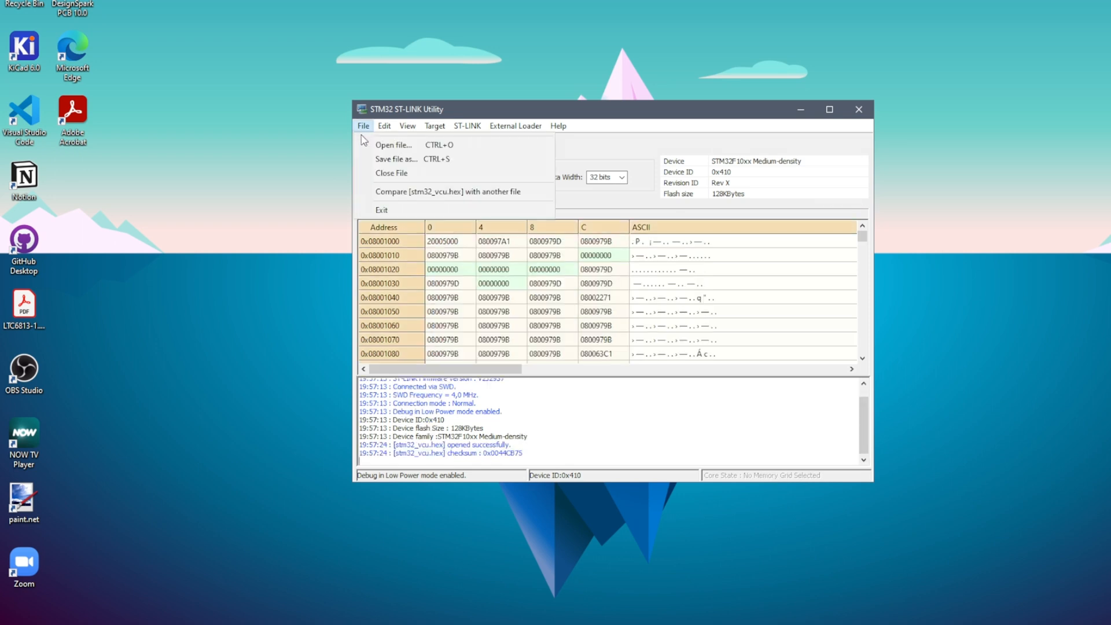
click(394, 145)
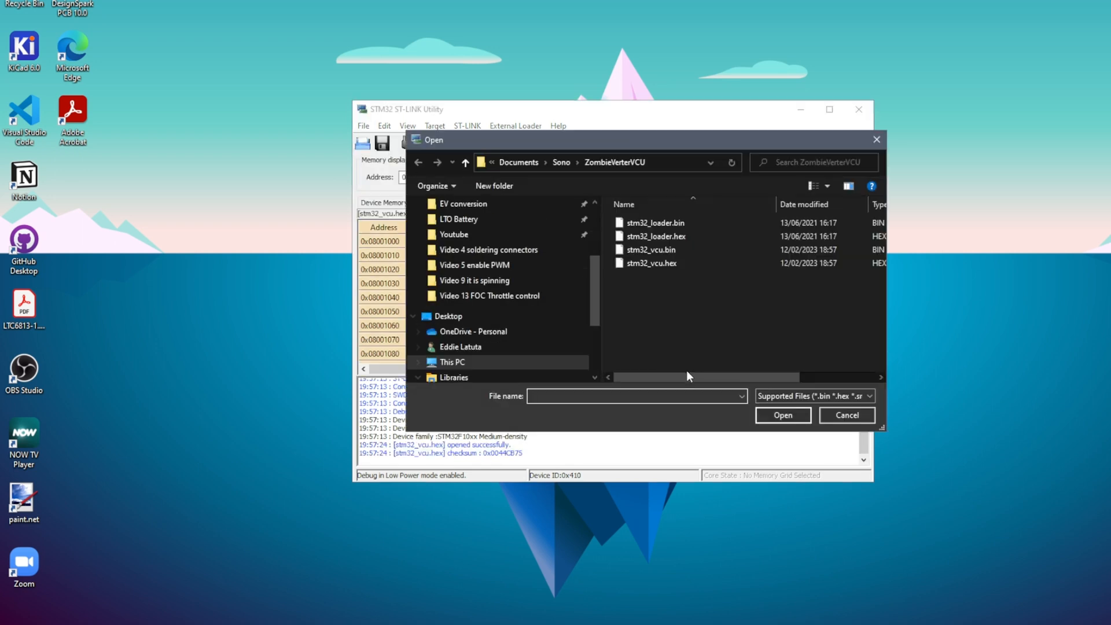
click(654, 236)
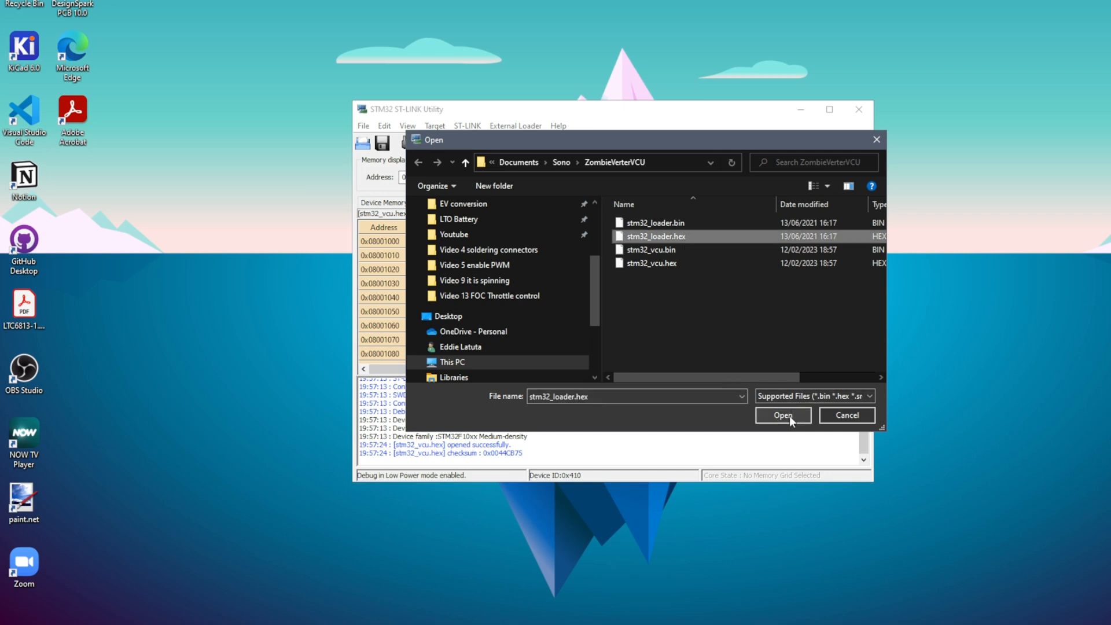
click(782, 414)
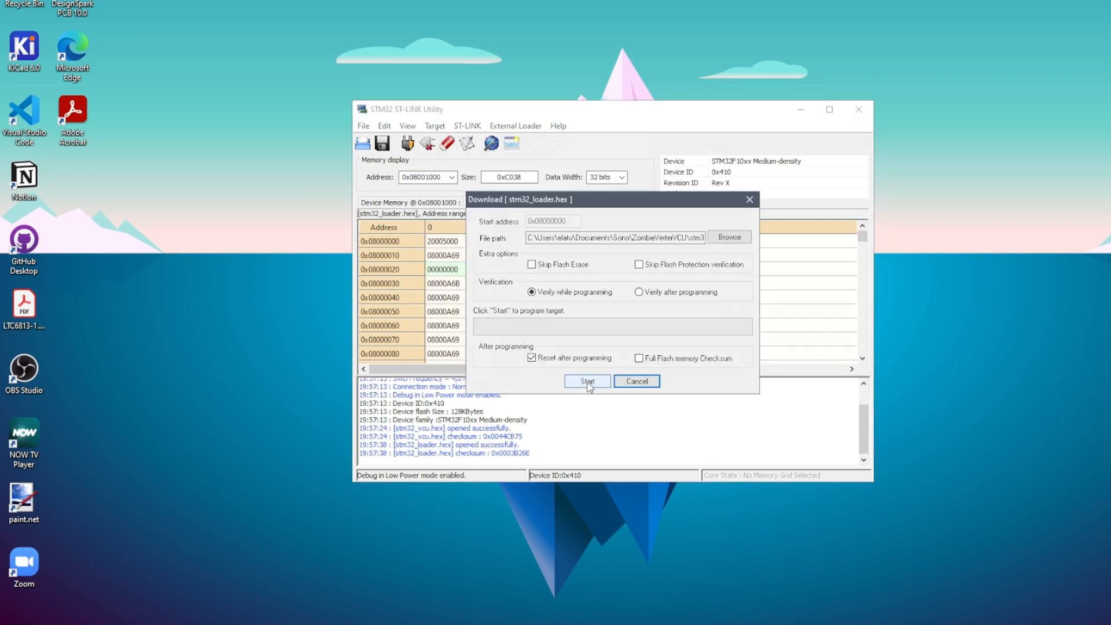
click(586, 381)
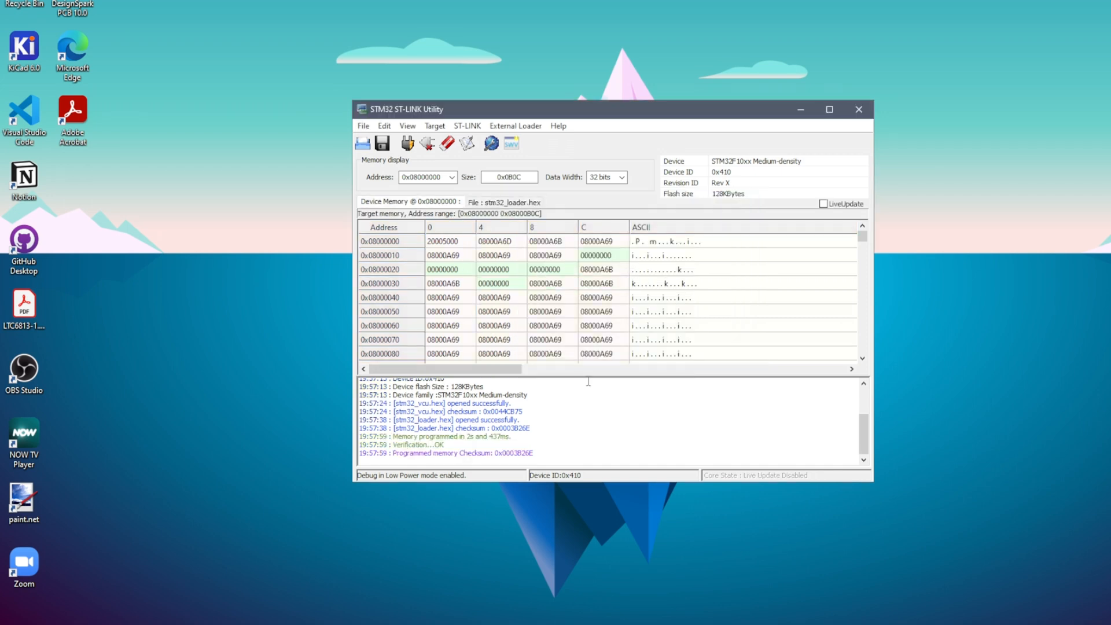
Open stm32_sine.hex so its firmware memory contents are displayed
click(362, 143)
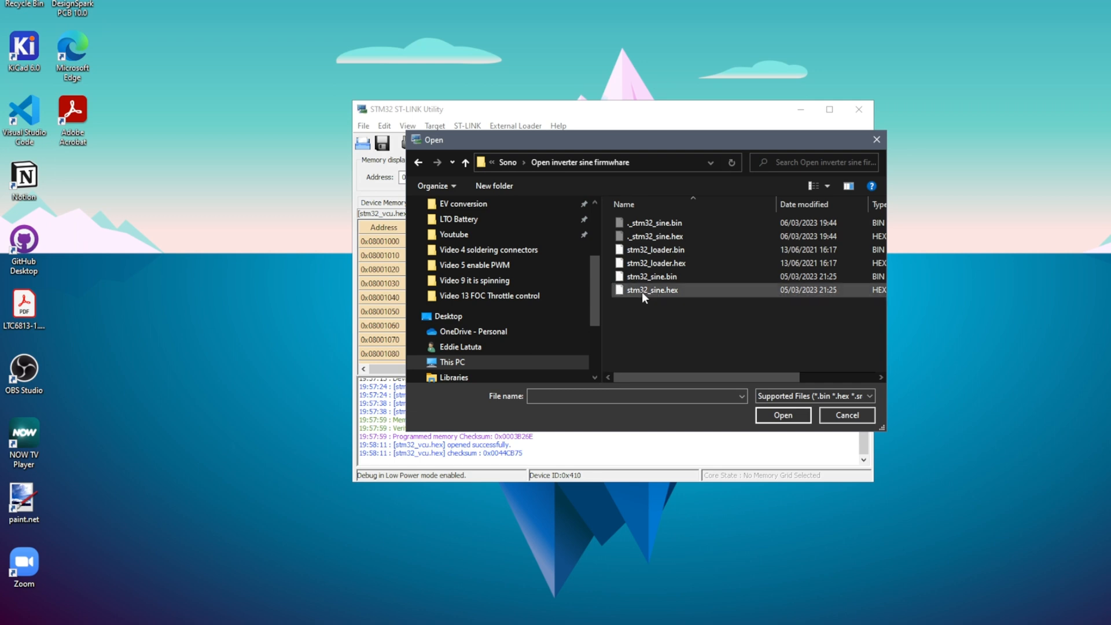
click(650, 289)
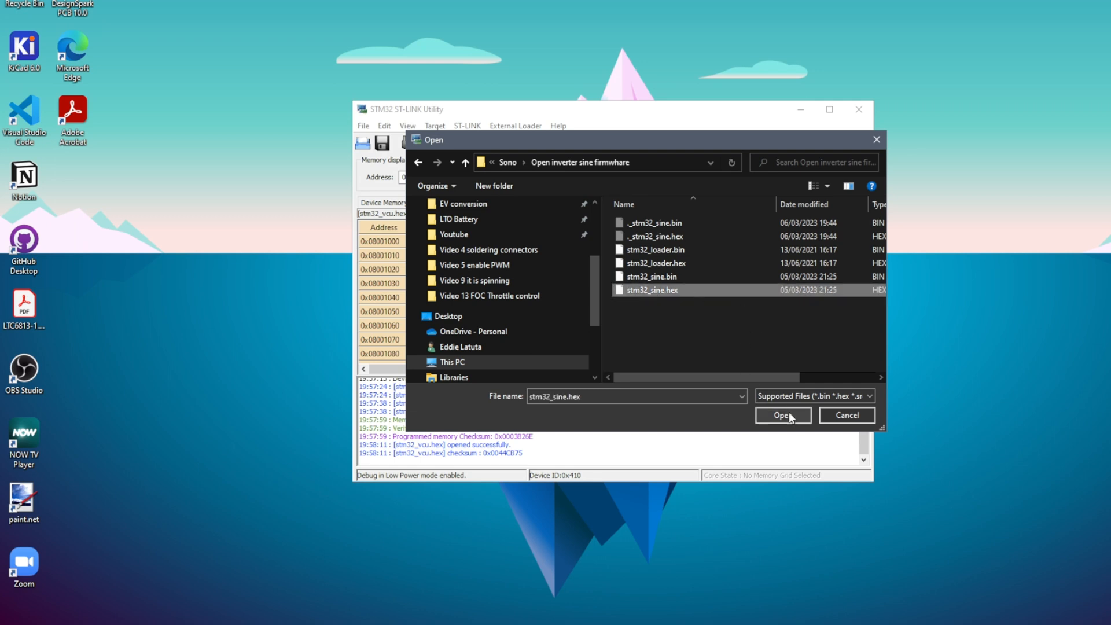
click(782, 415)
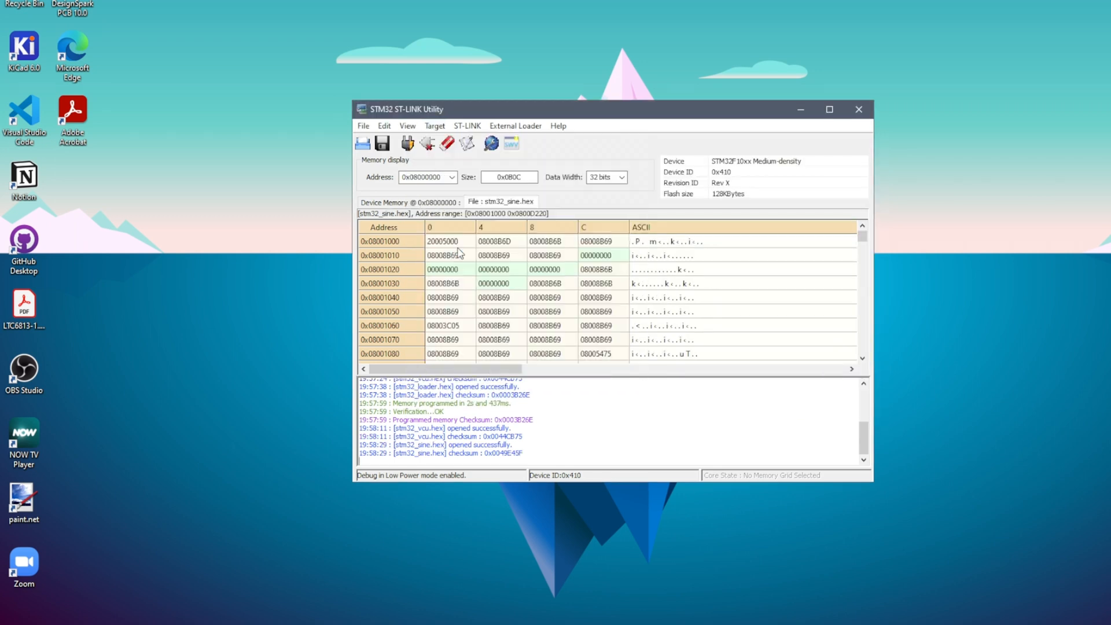
click(406, 143)
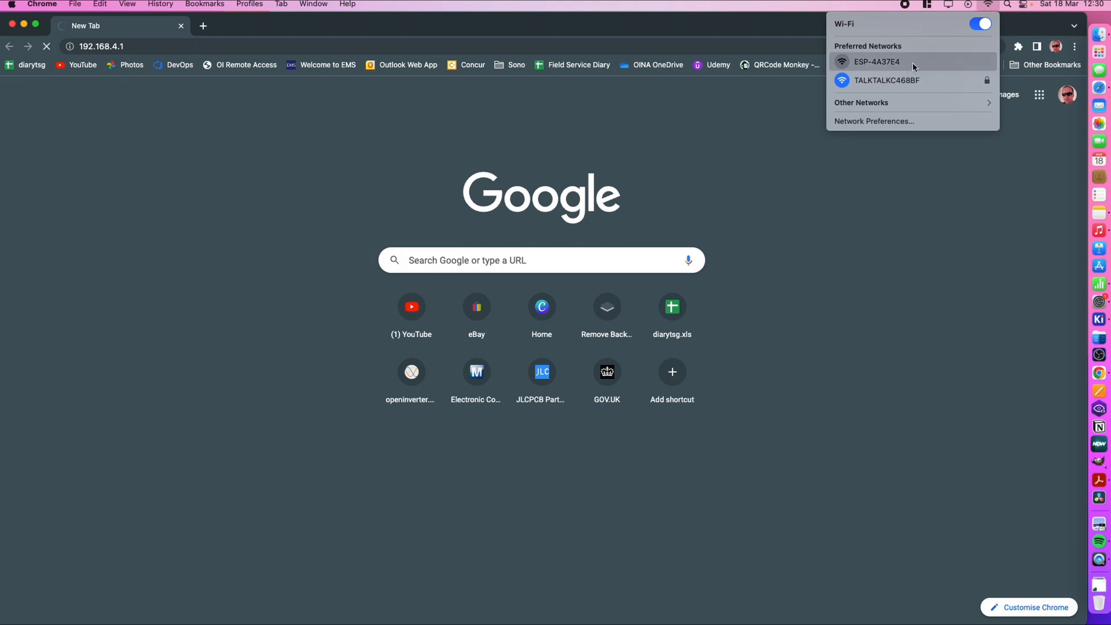
Switch Wi-Fi to ESP-4A37E4 and reload the interrupted 192.168.4.1 page
click(876, 62)
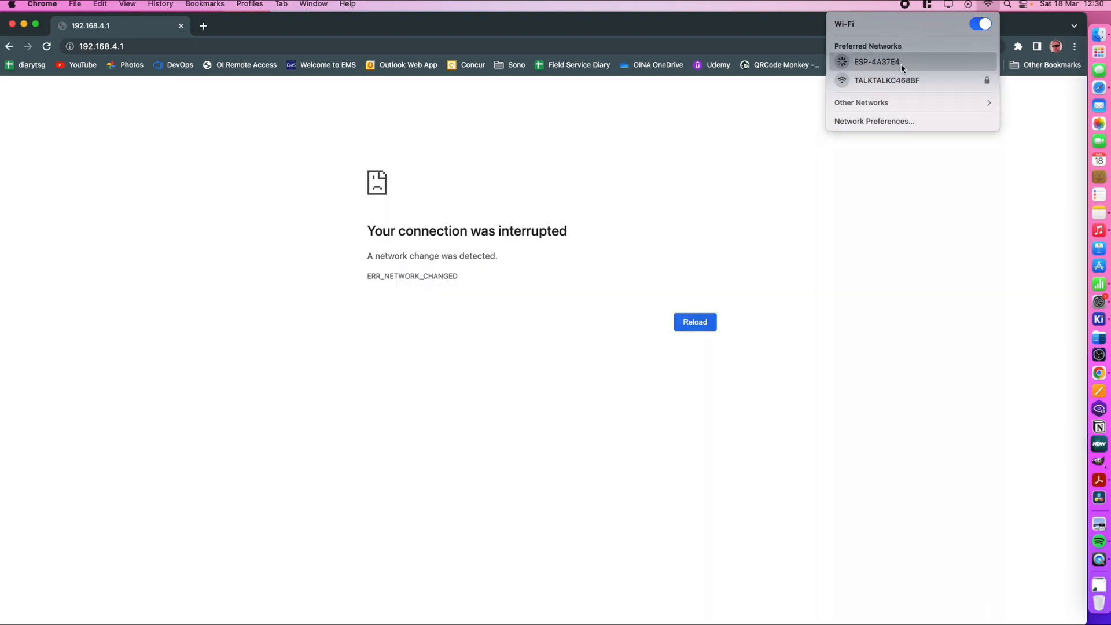
click(876, 62)
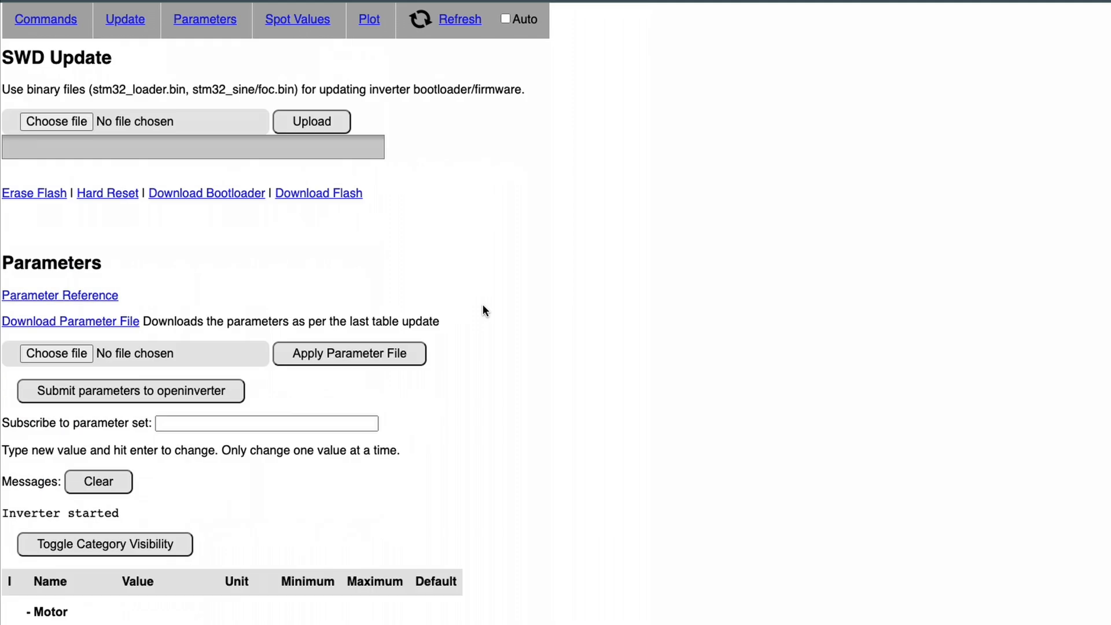
Stop the inverter from the Commands section and confirm Messages read 'Inverter halted.'
scroll(down, 3)
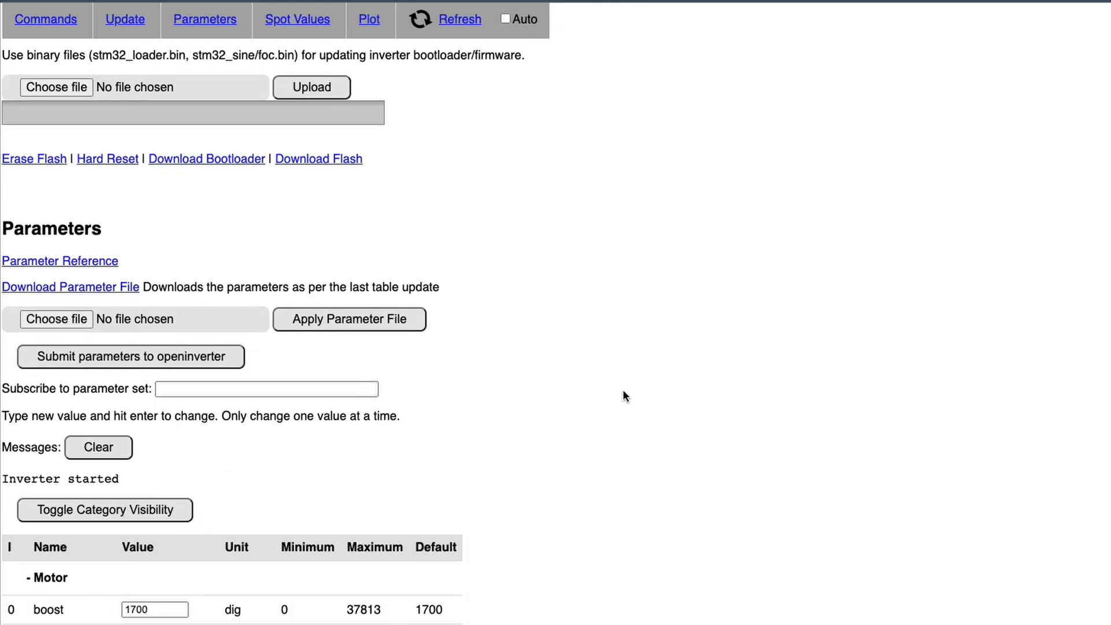
click(45, 19)
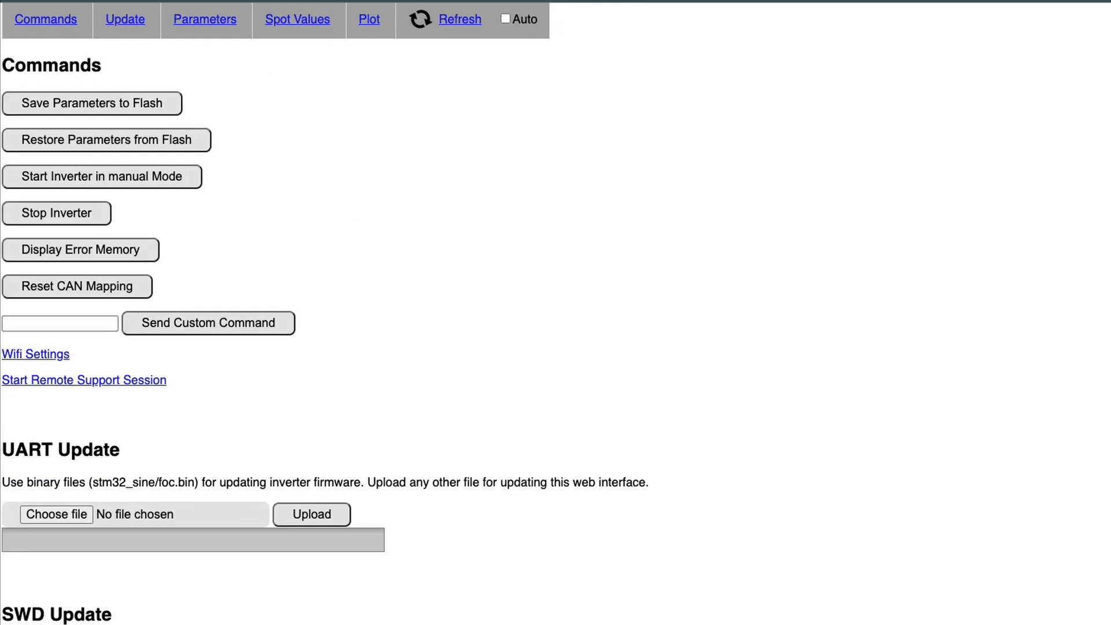
scroll(down, 3)
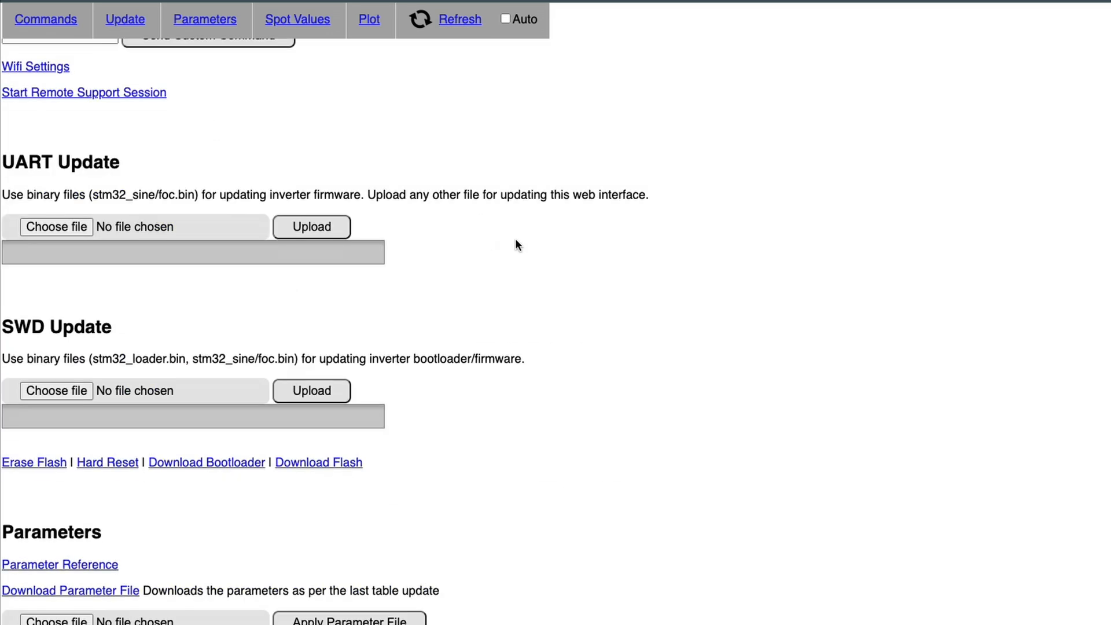
scroll(down, 3)
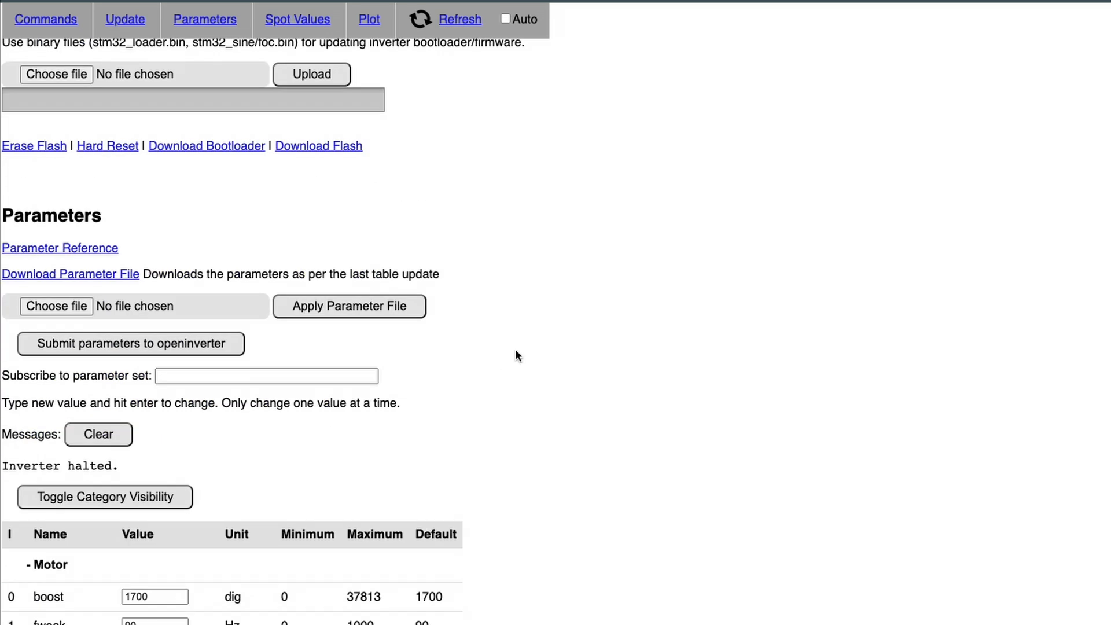